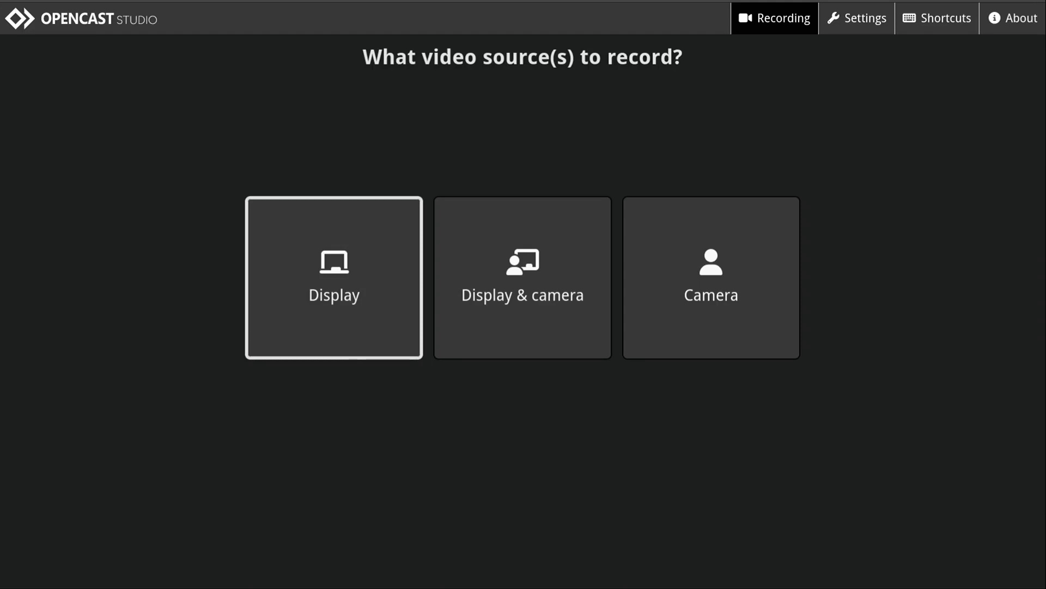
Show the Shortcuts page with key bindings for recording, editing, uploading and navigation
click(936, 18)
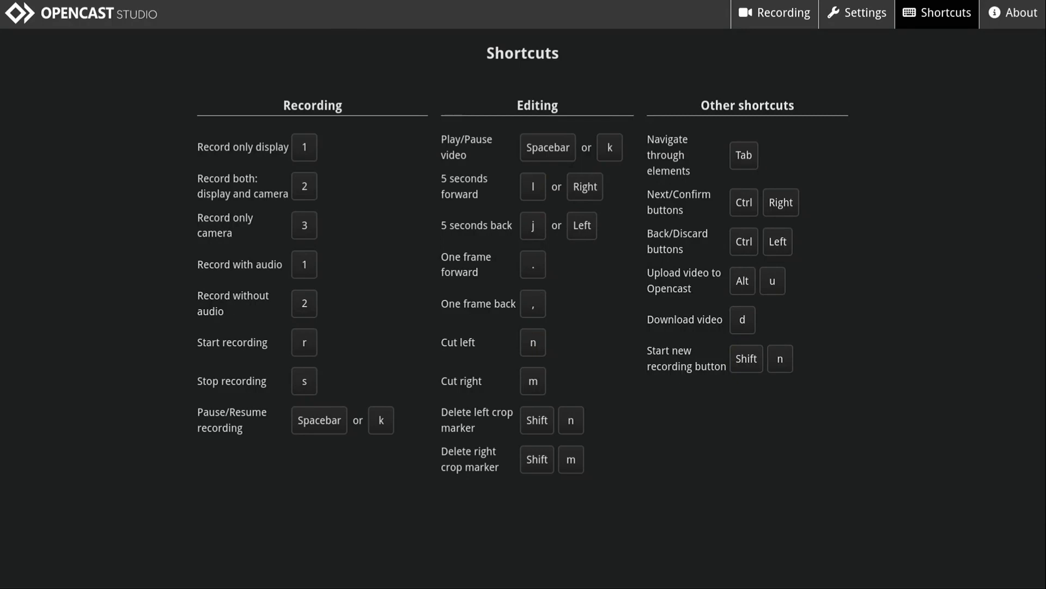
Show the Settings page with server connection, dark colour mode and English language
click(856, 16)
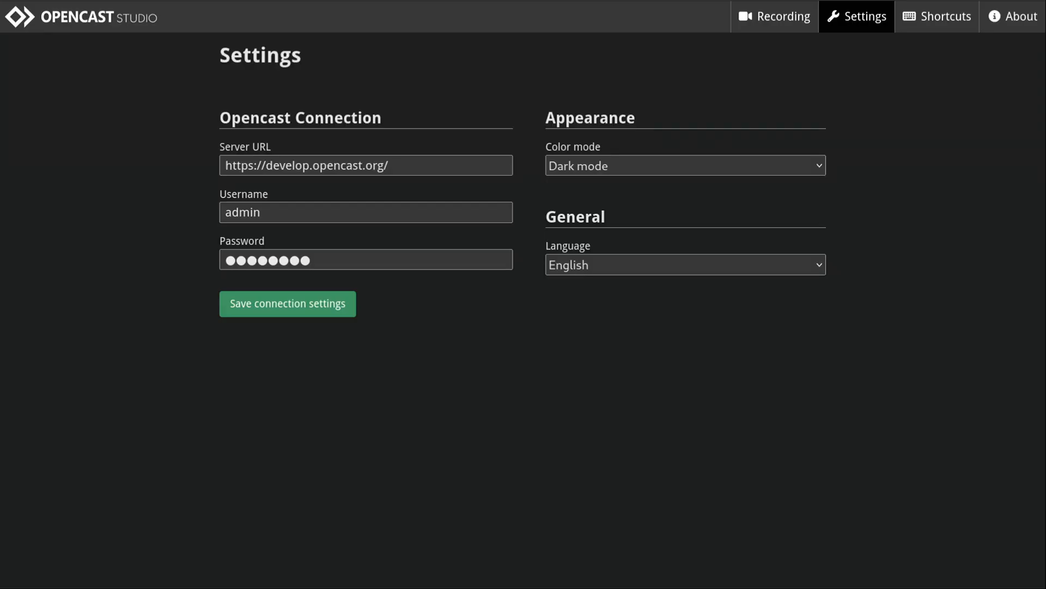